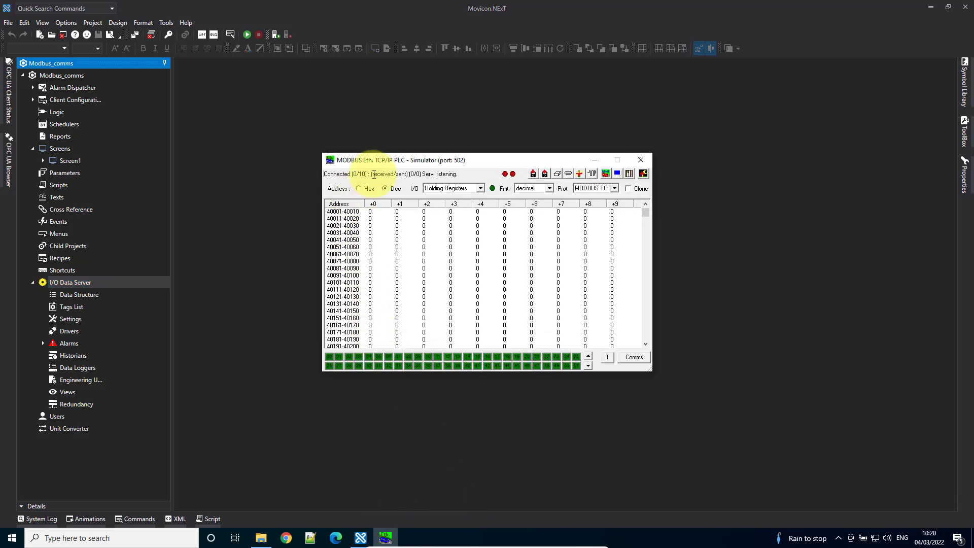
mouse_move(453, 168)
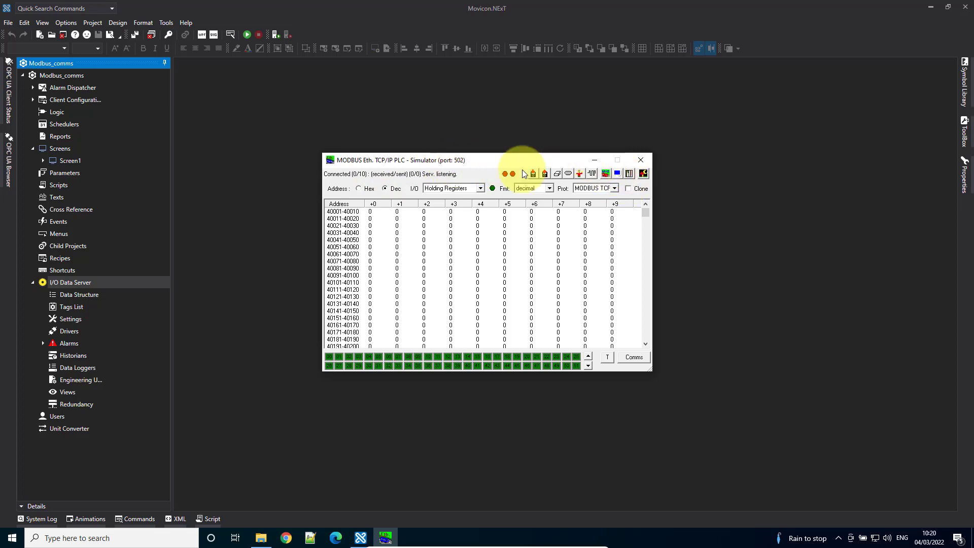
Hide the simulator and choose the Modbus TCP-IP driver in the I/O Data Server's New Driver Wizard
click(640, 159)
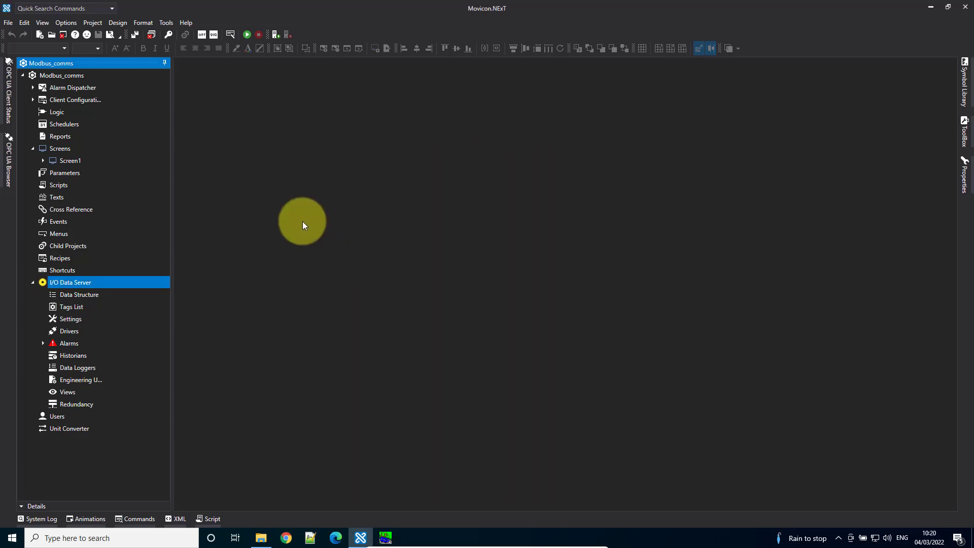
mouse_move(76, 286)
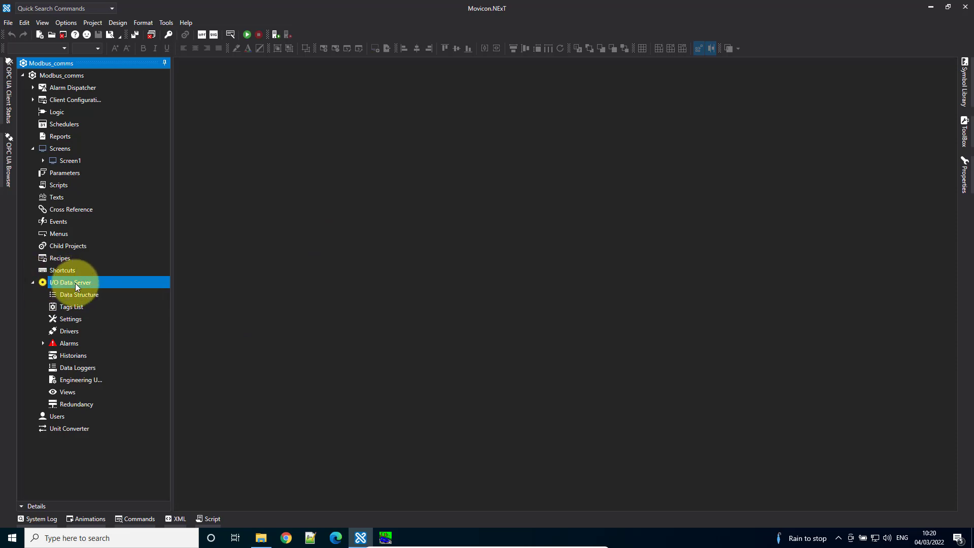
double_click(73, 282)
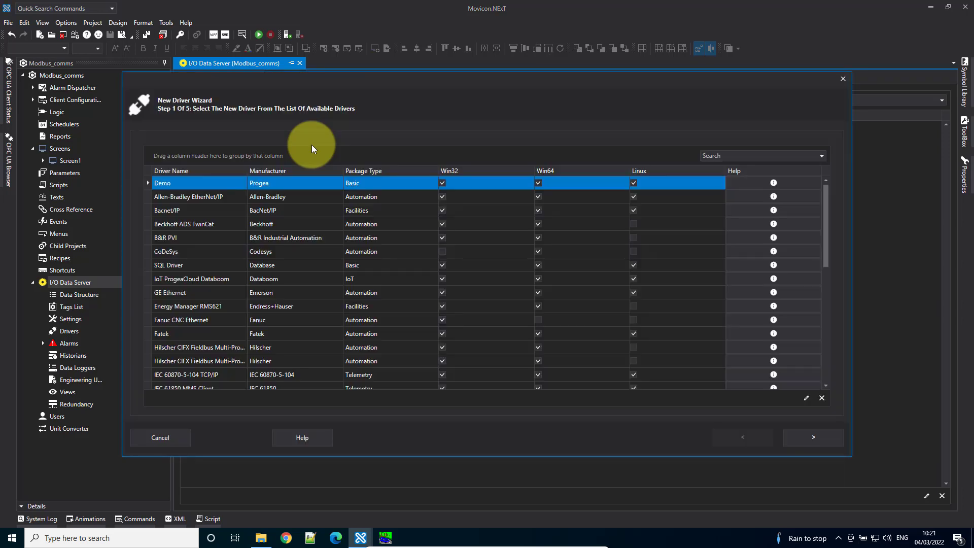
scroll(down, 3)
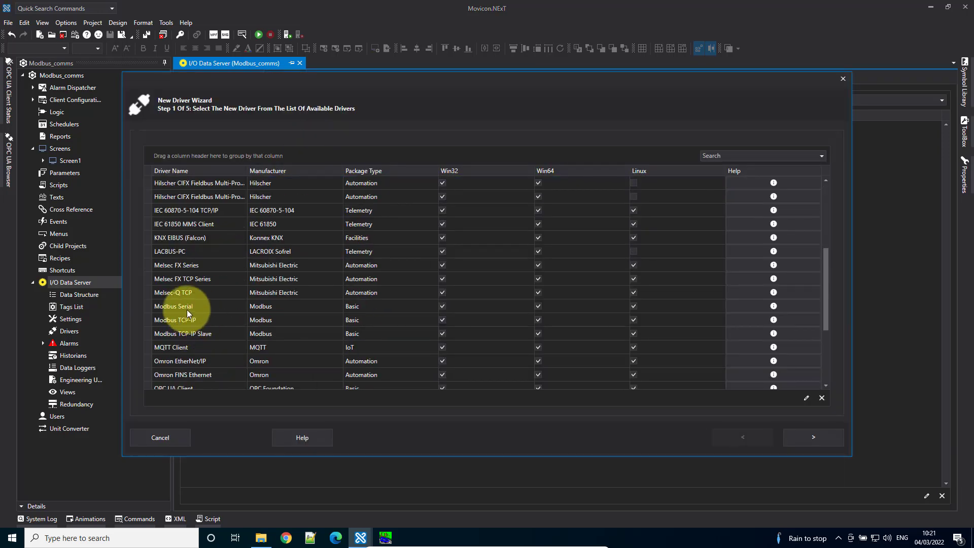
click(175, 319)
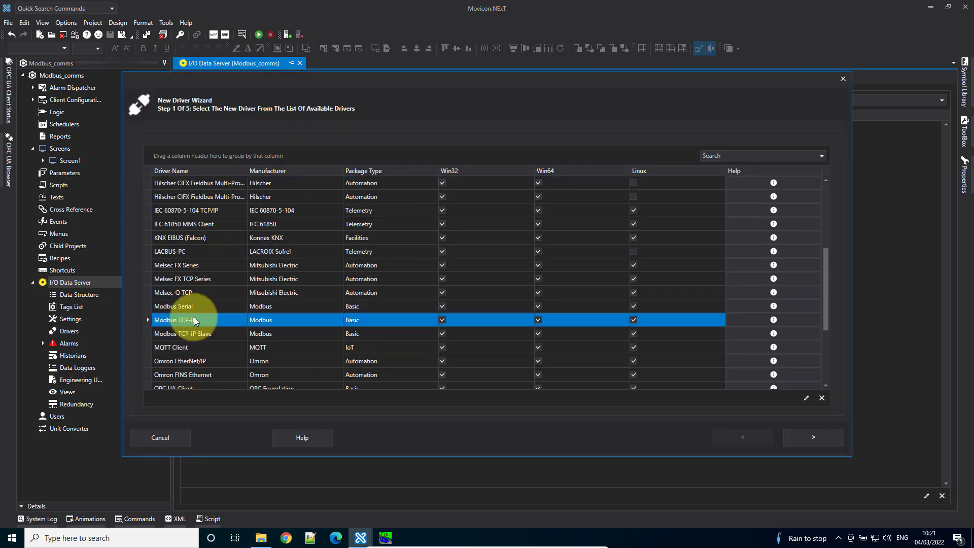
mouse_move(813, 437)
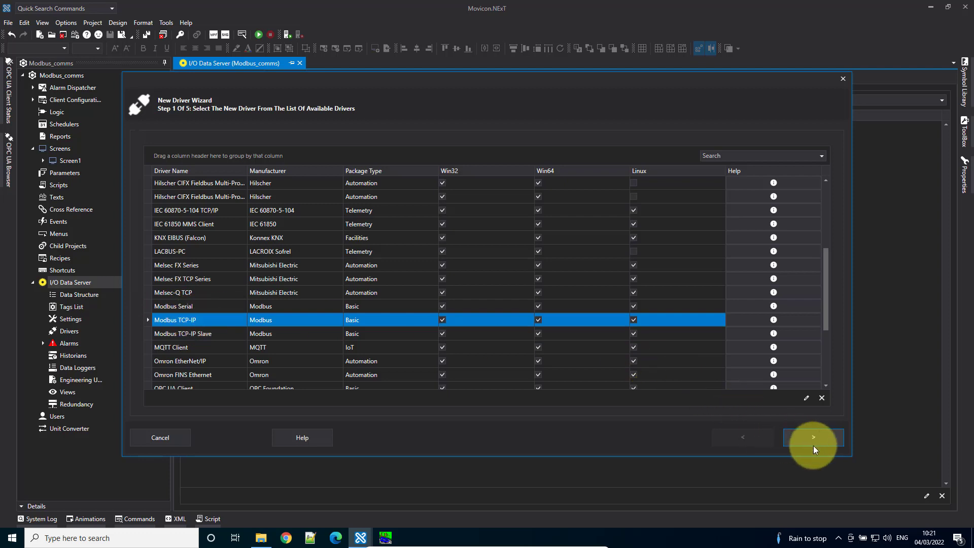
Accept the wizard's default general properties and finish so the driver is saved
click(812, 436)
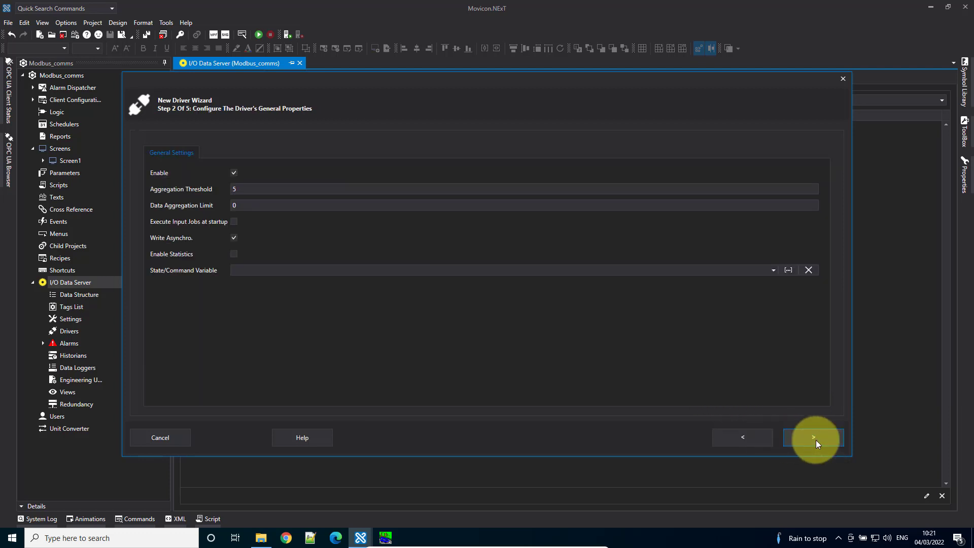
click(813, 437)
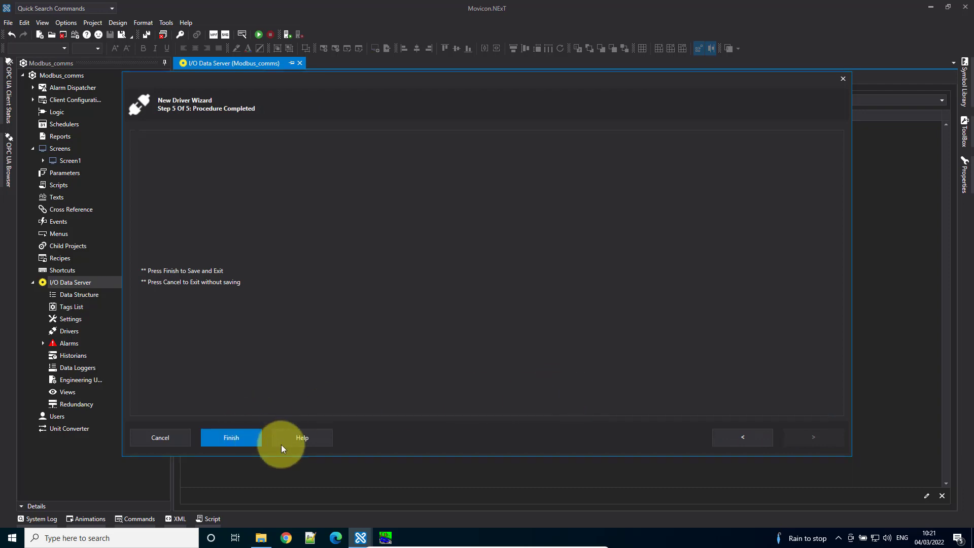
click(231, 437)
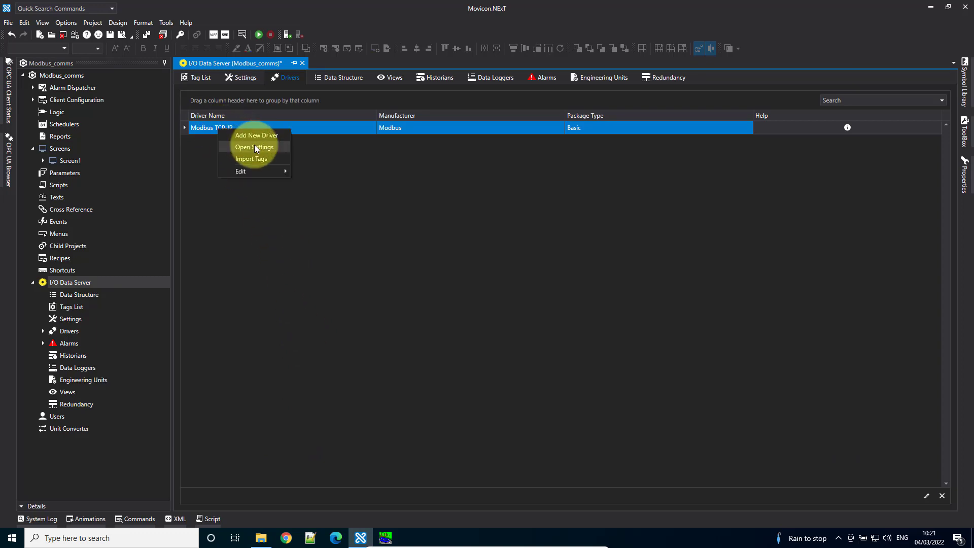
click(253, 147)
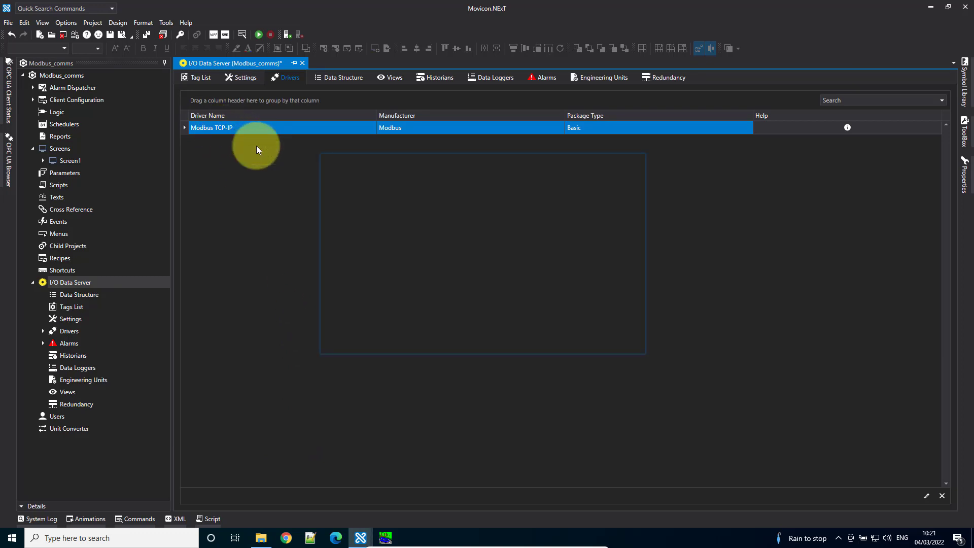
double_click(211, 128)
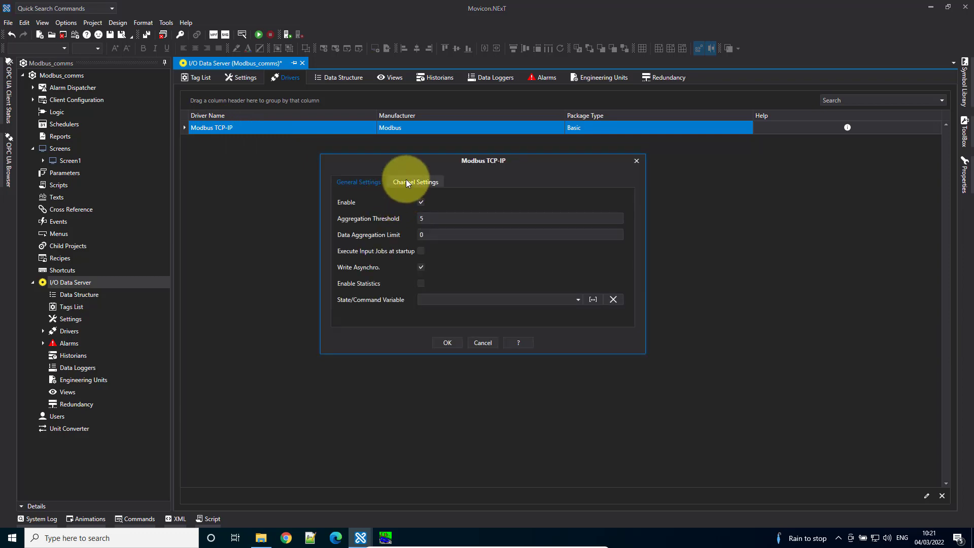
click(415, 181)
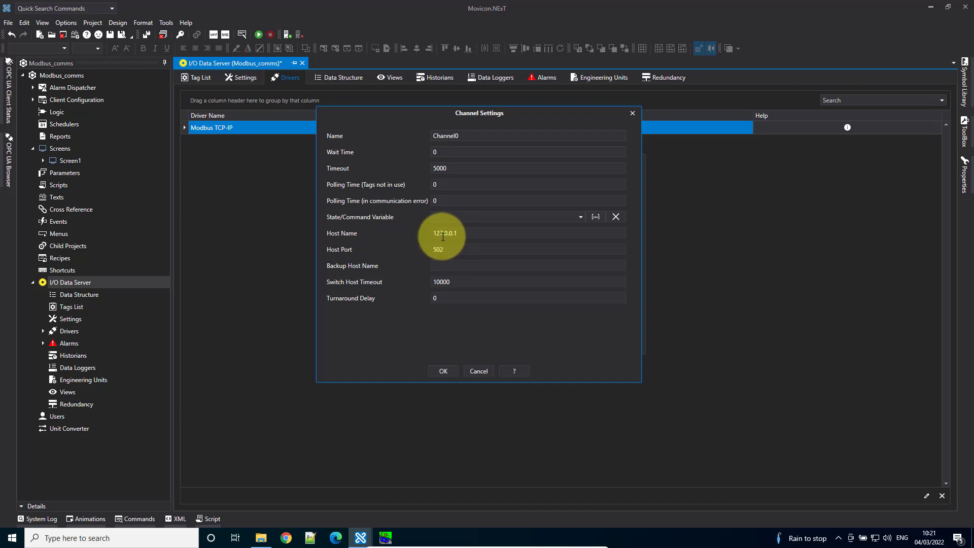
mouse_move(504, 253)
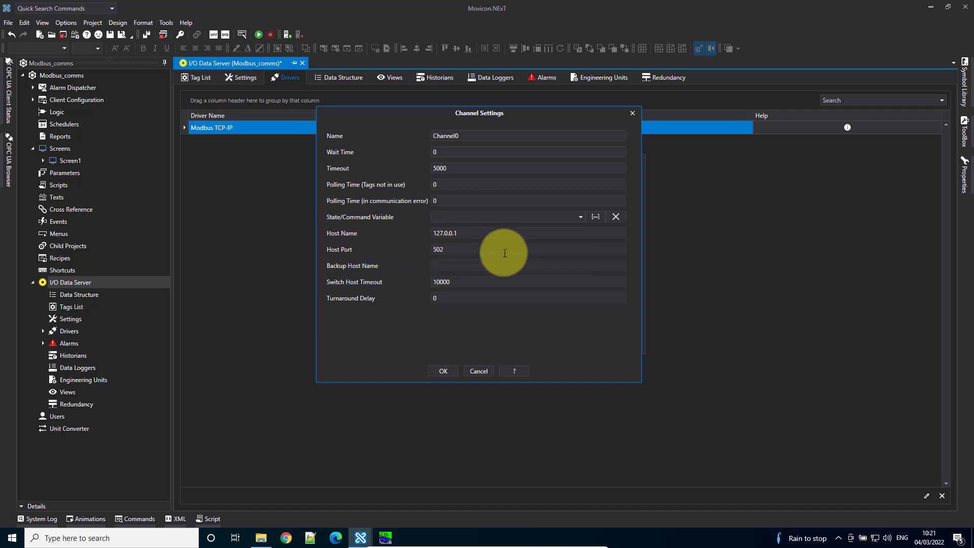
click(443, 371)
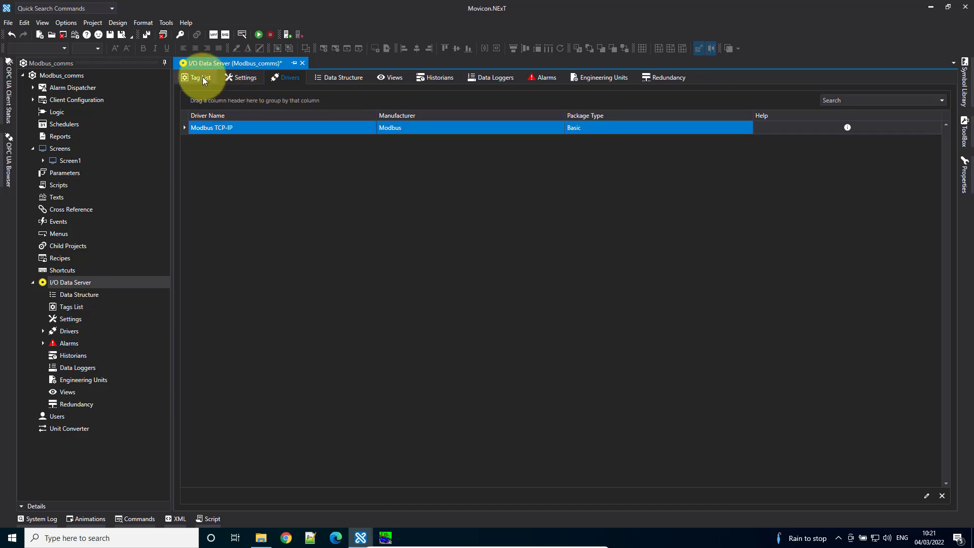
Add a new tag to the Tag List, name it m0 and make its data type Int16
click(199, 77)
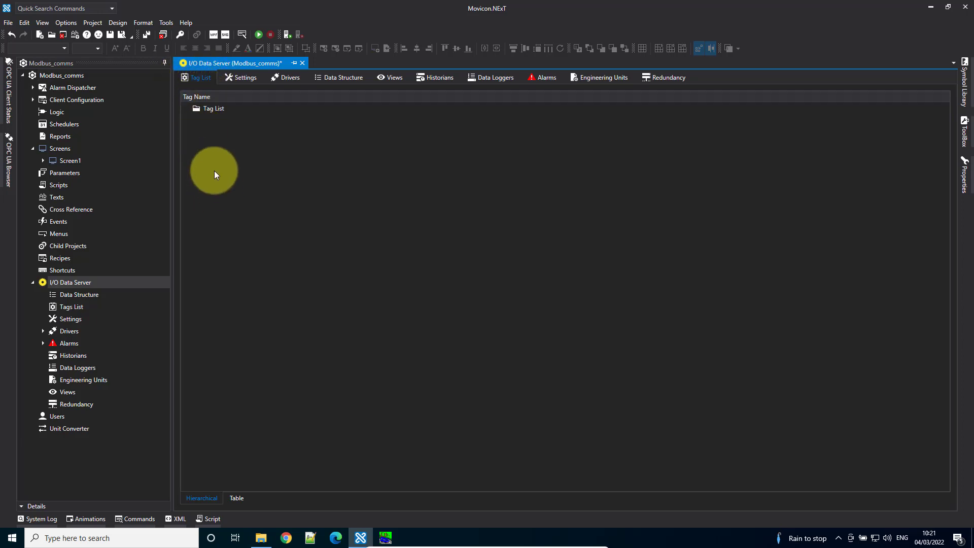
right_click(213, 108)
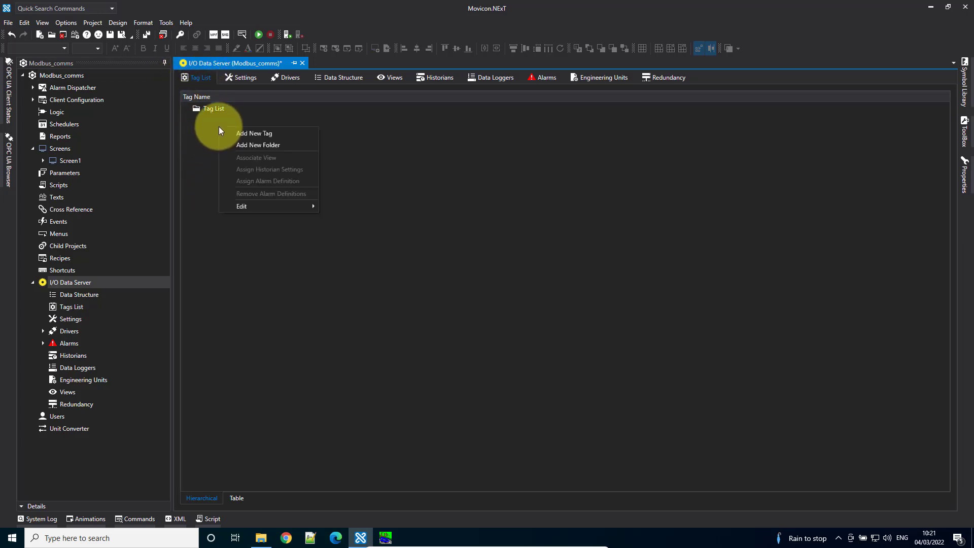
click(254, 133)
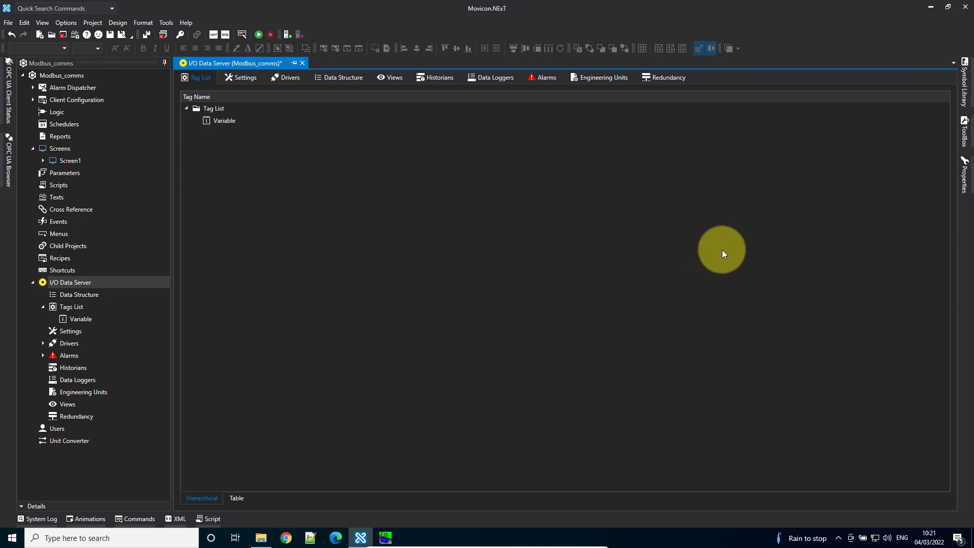
click(224, 121)
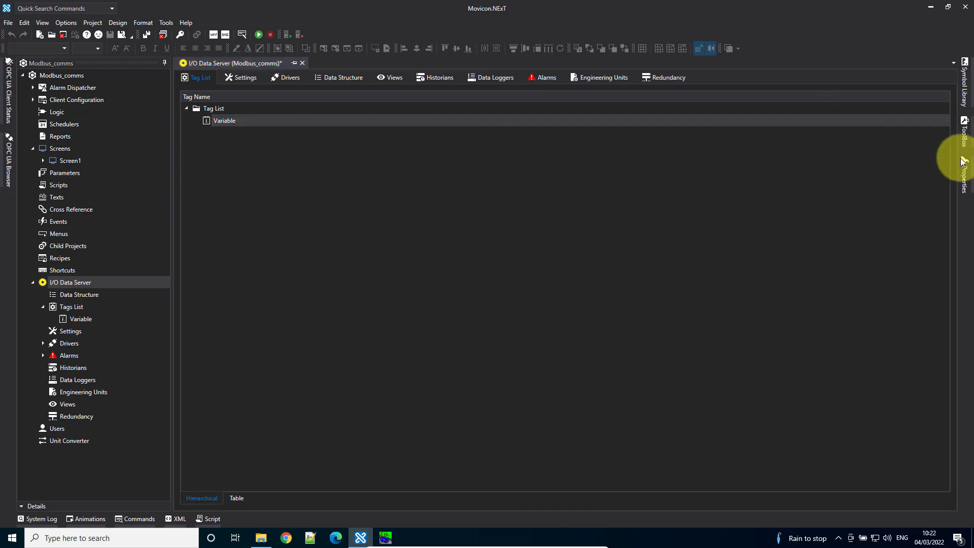
click(961, 167)
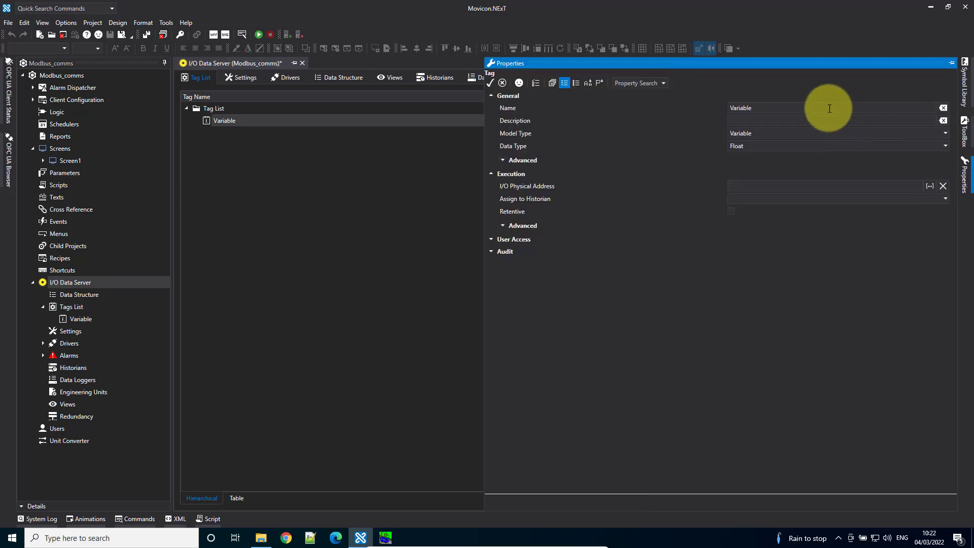
text(m0)
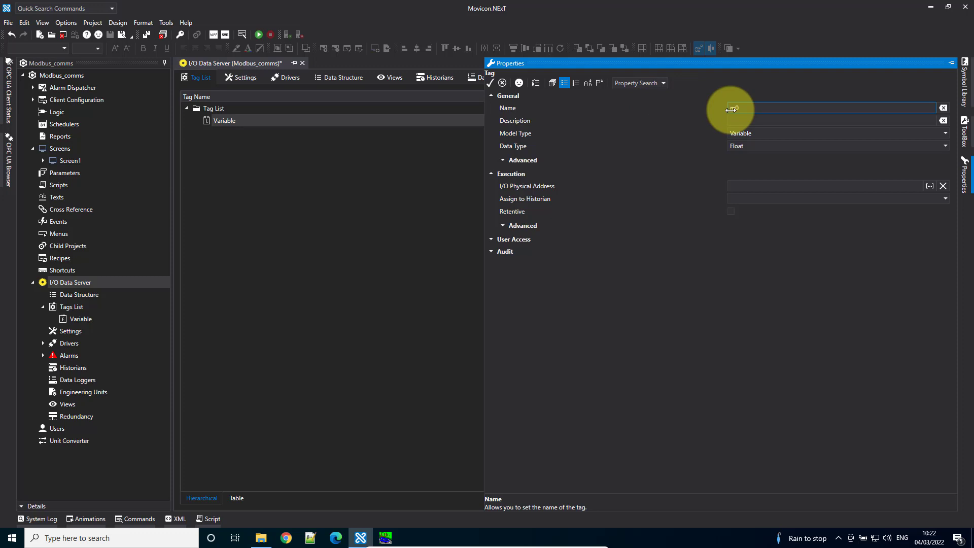
click(944, 145)
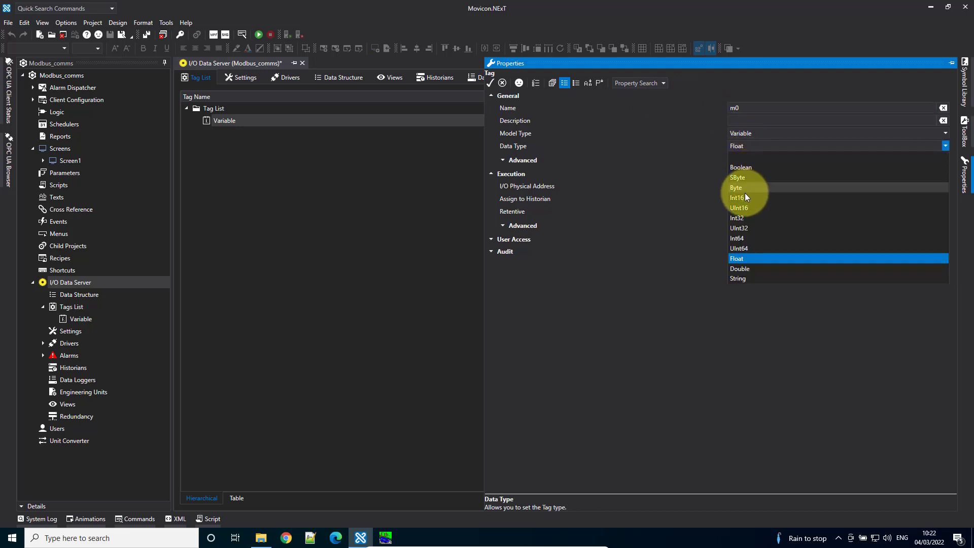
click(737, 197)
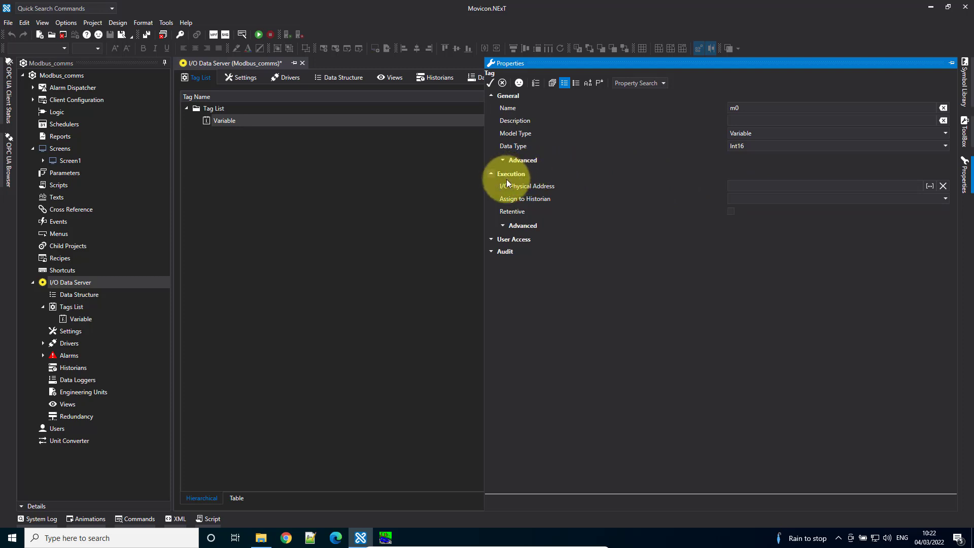
mouse_move(930, 186)
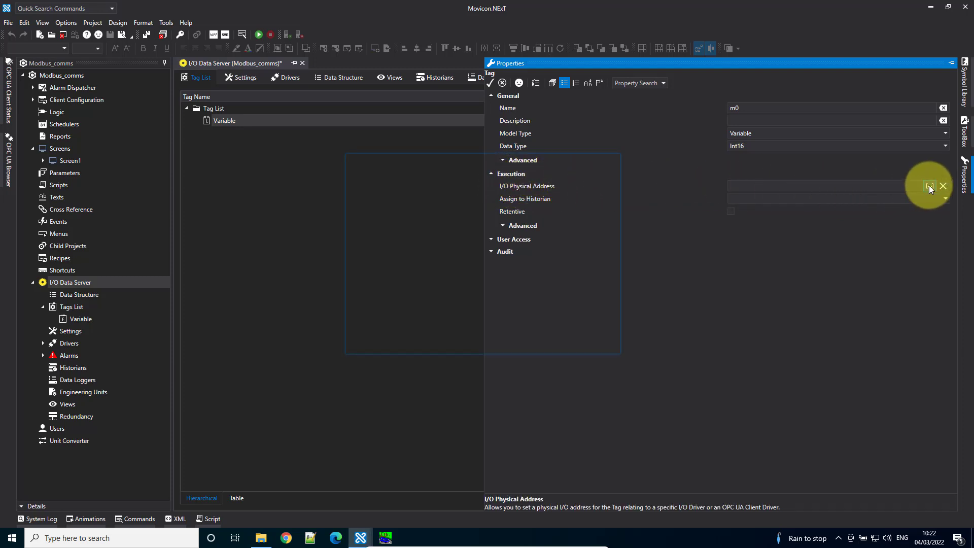
Link m0's I/O physical address to Station0 holding registers starting at address 0
click(929, 186)
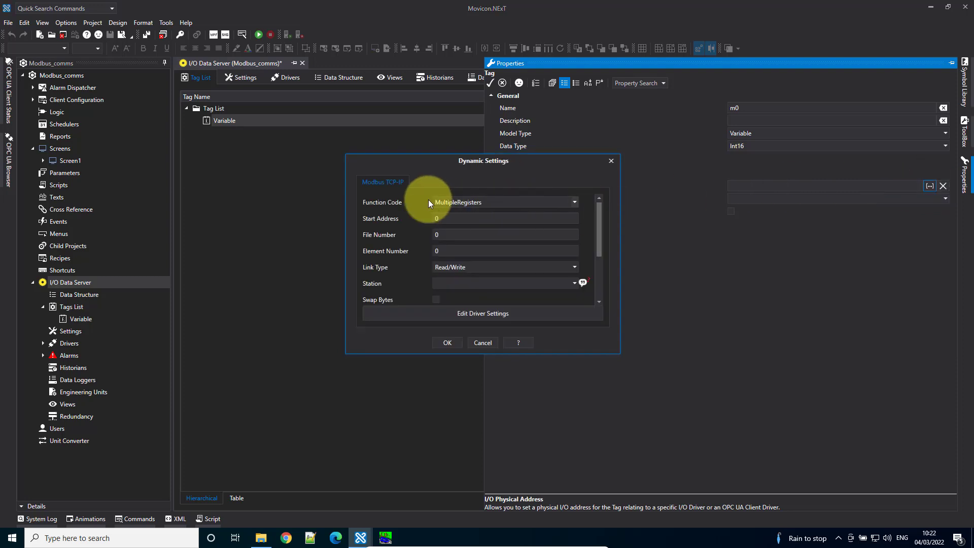
mouse_move(511, 208)
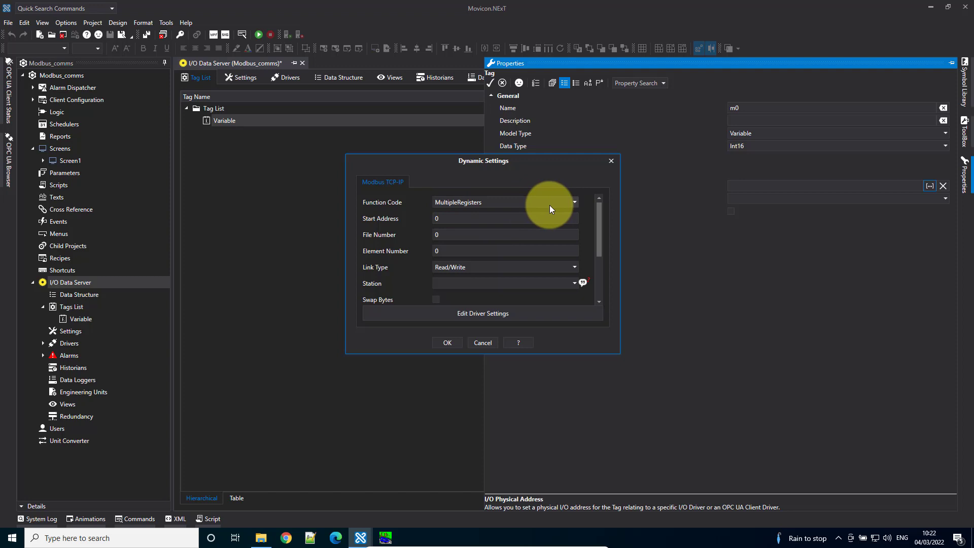
mouse_move(466, 218)
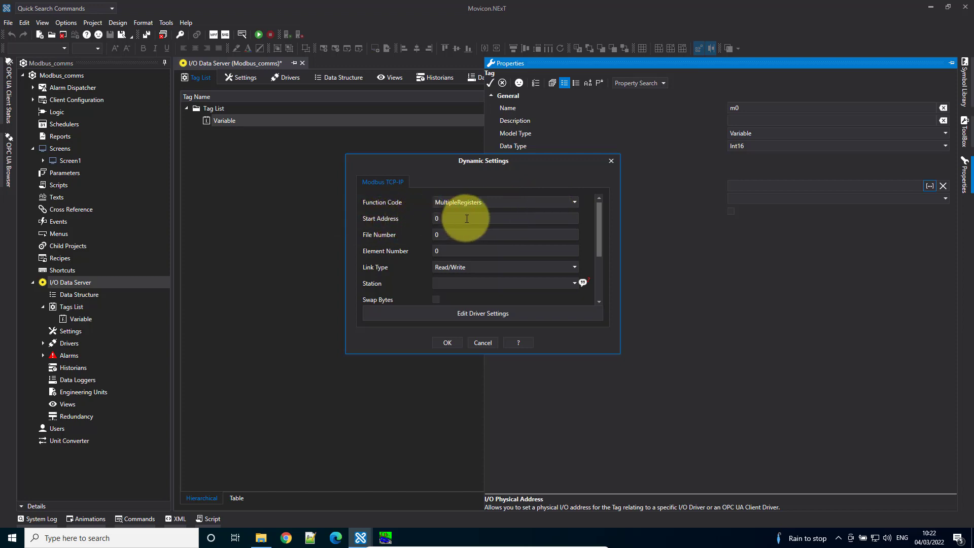
mouse_move(576, 282)
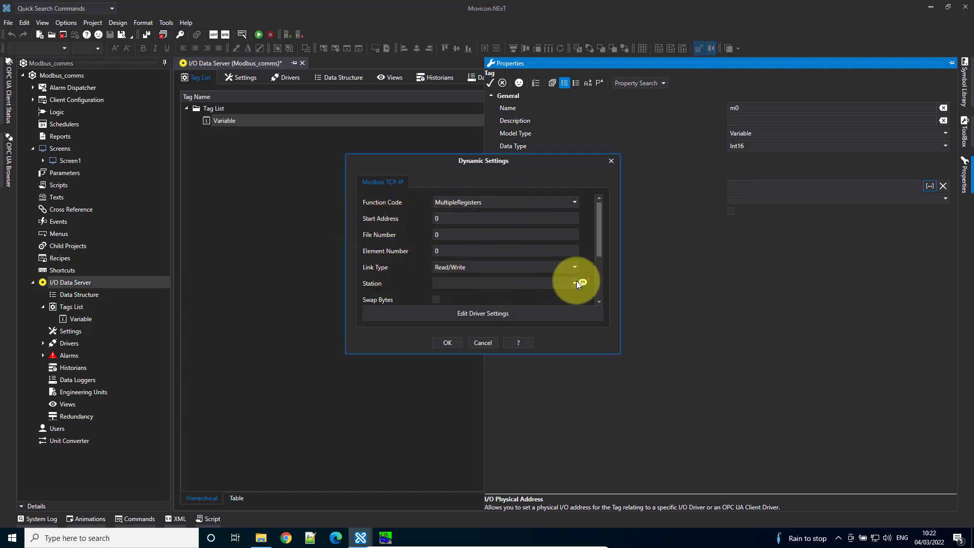
click(581, 283)
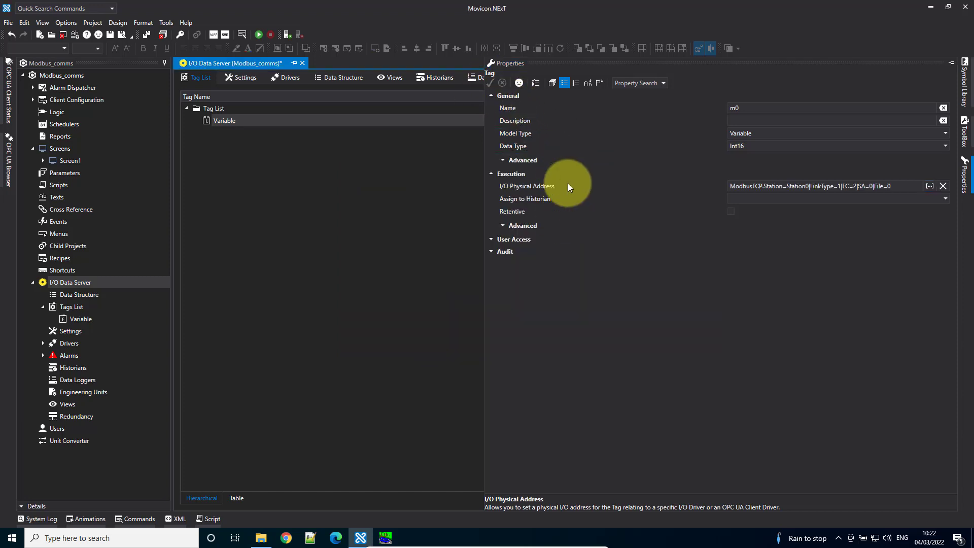
right_click(217, 121)
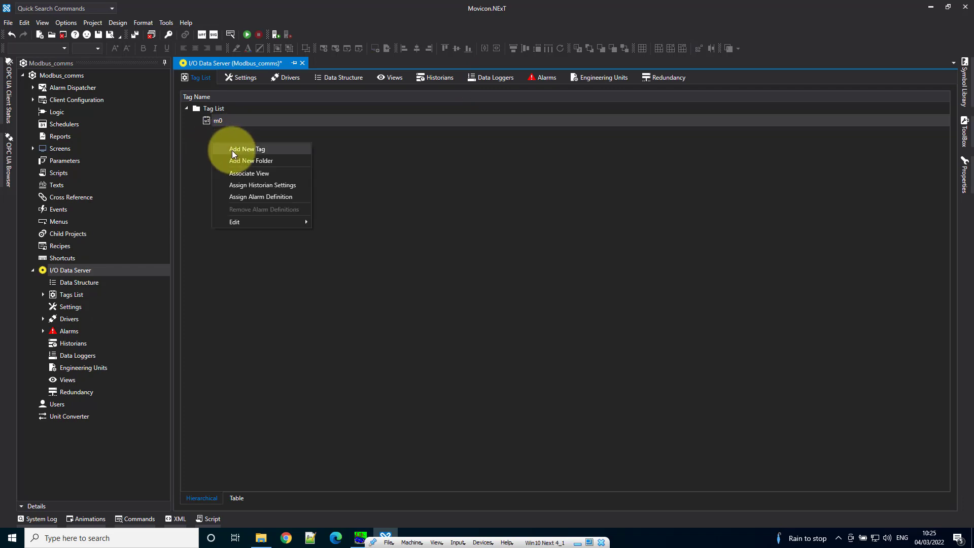
Add a second tag, rename it m1 and set its data type to Int16
click(246, 149)
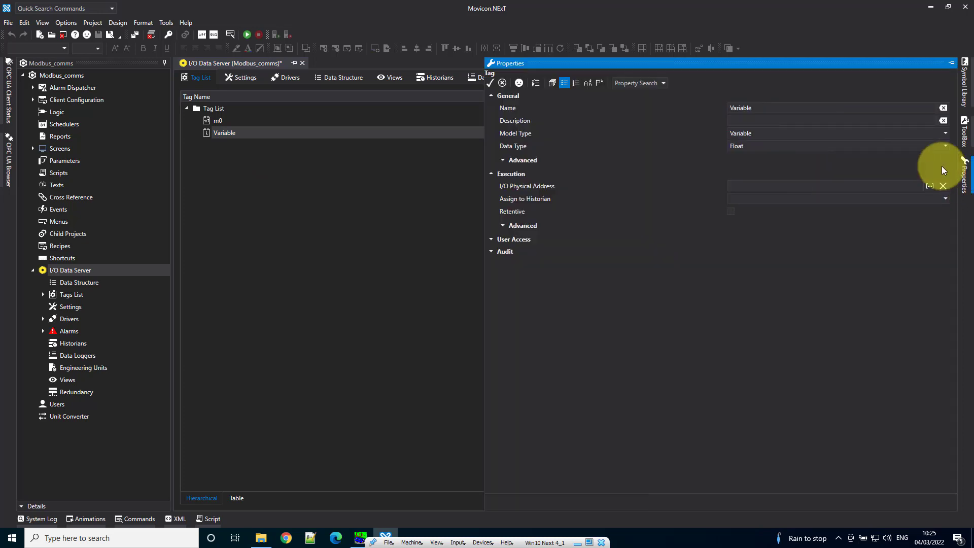
click(832, 108)
text(m1)
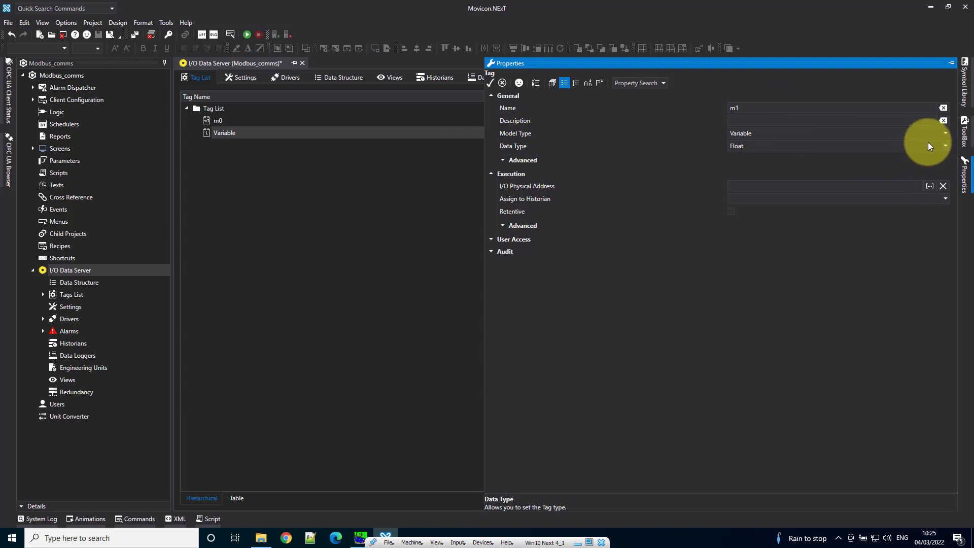
click(943, 145)
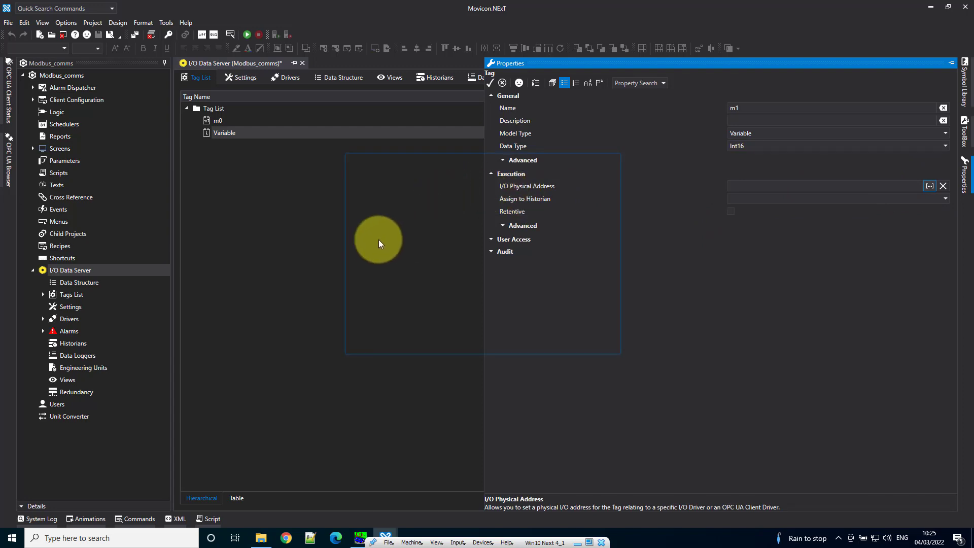
Set m1's I/O physical address to Station0 with start address 1 and confirm it
click(929, 185)
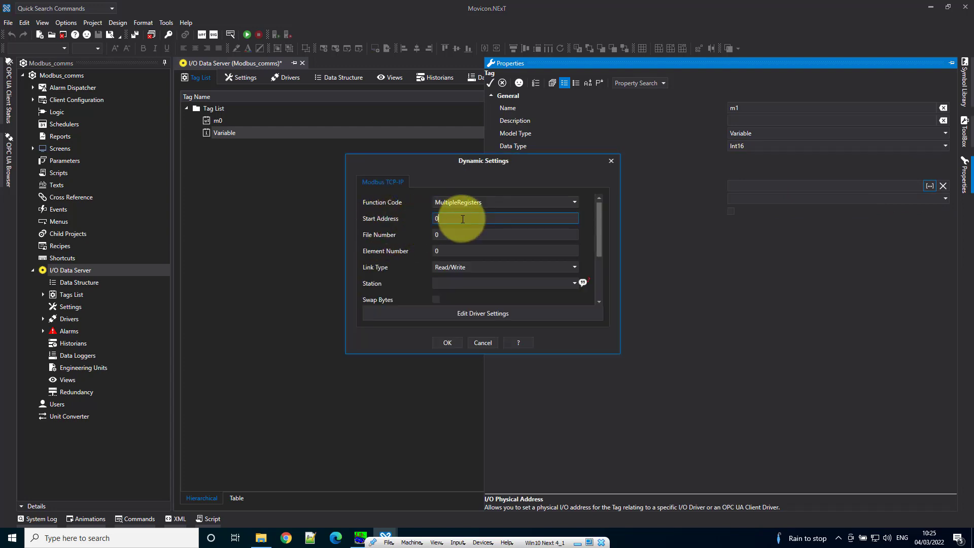
text(1)
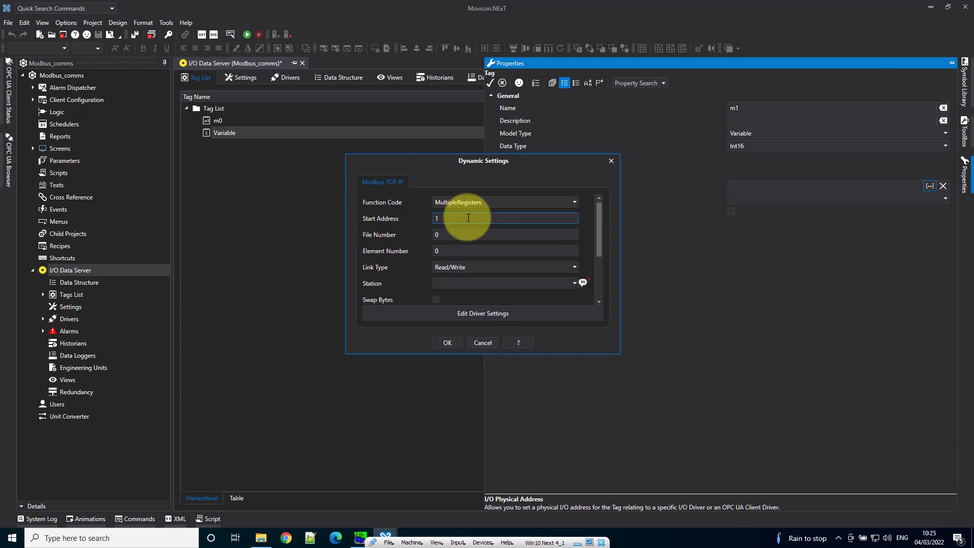
click(572, 283)
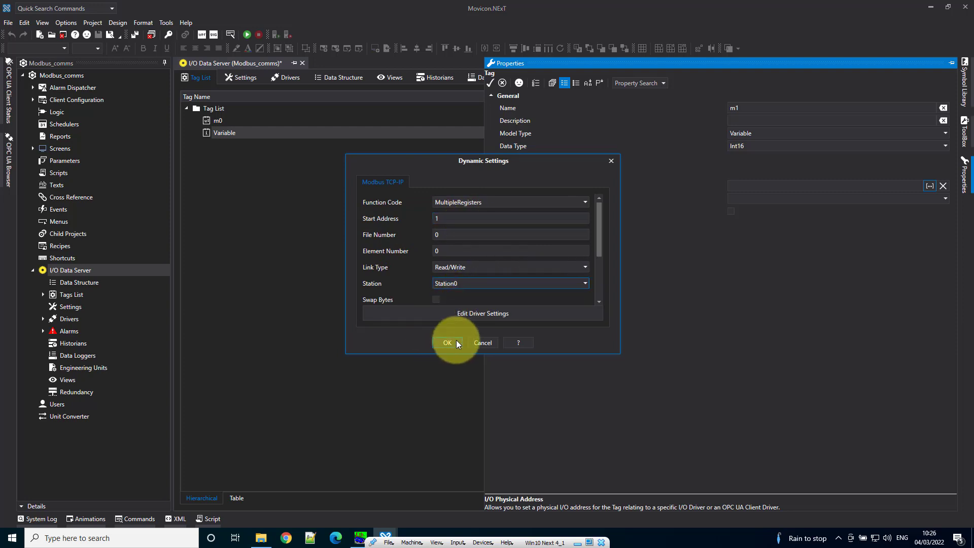
click(447, 343)
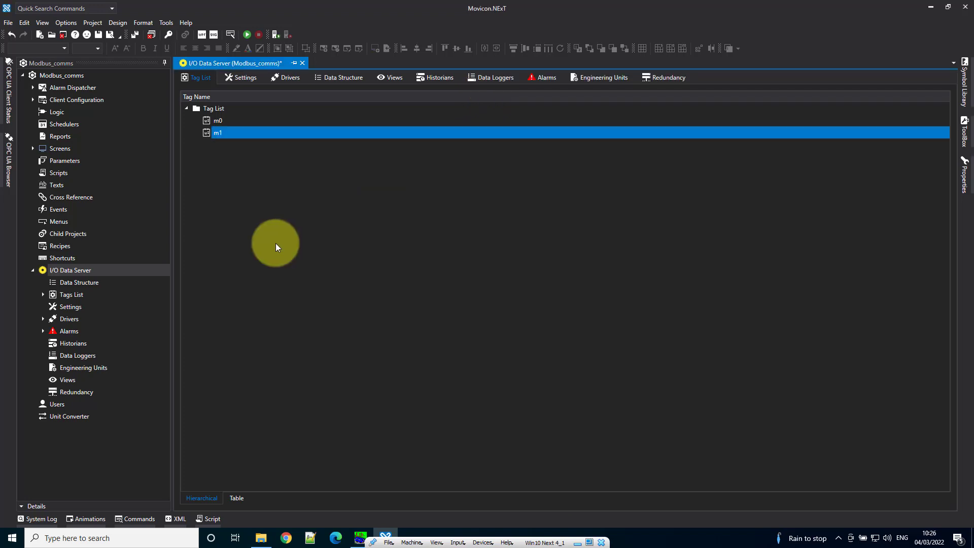
mouse_move(60, 149)
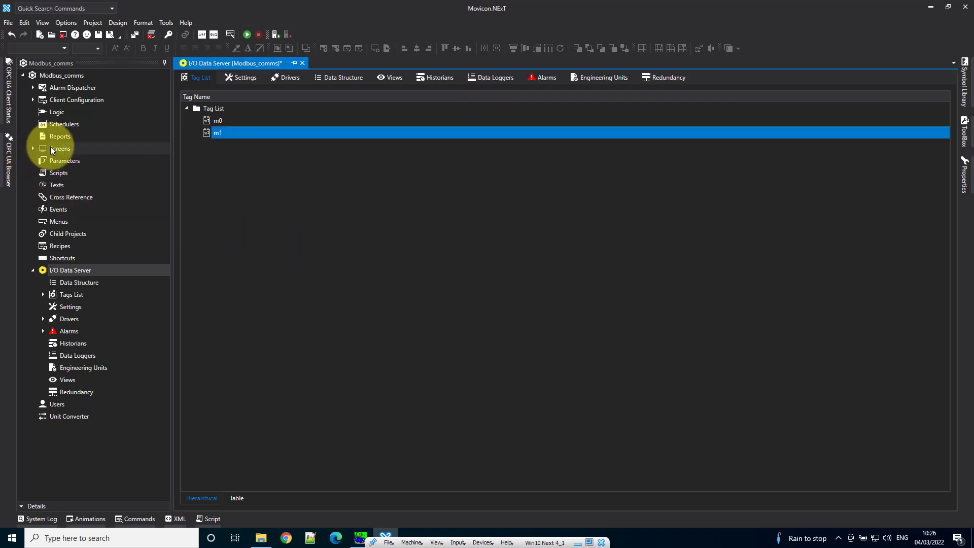
click(60, 148)
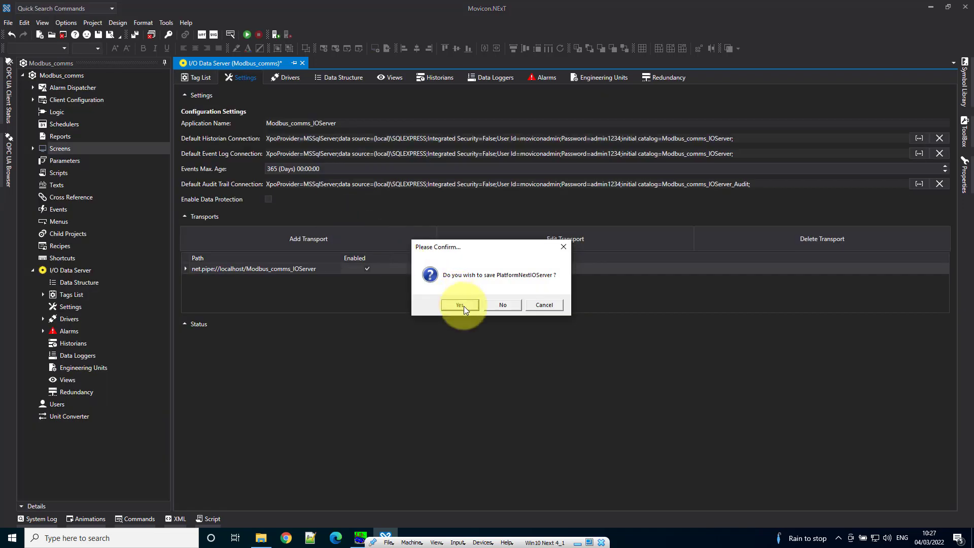
Confirm saving PlatformNextIOServer so the live data browser appears
click(459, 305)
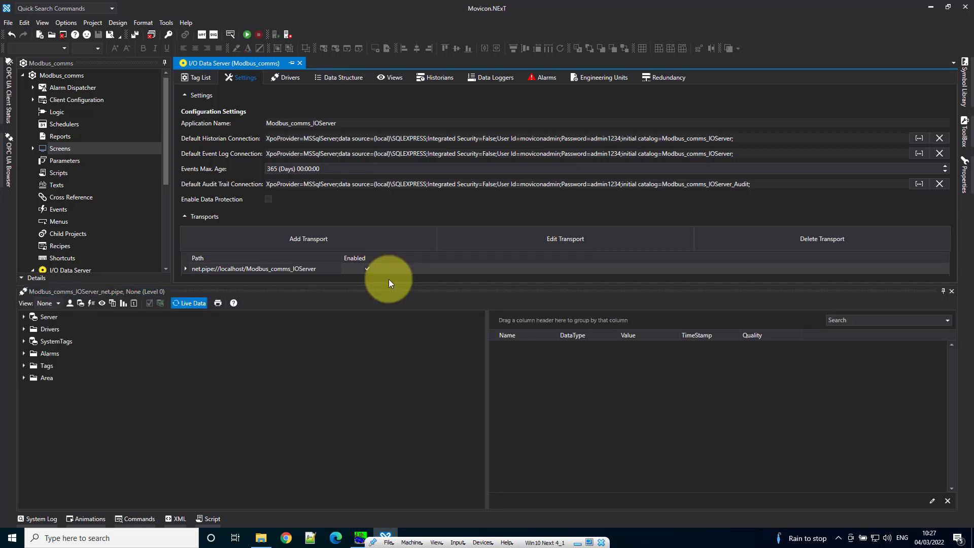
mouse_move(73, 365)
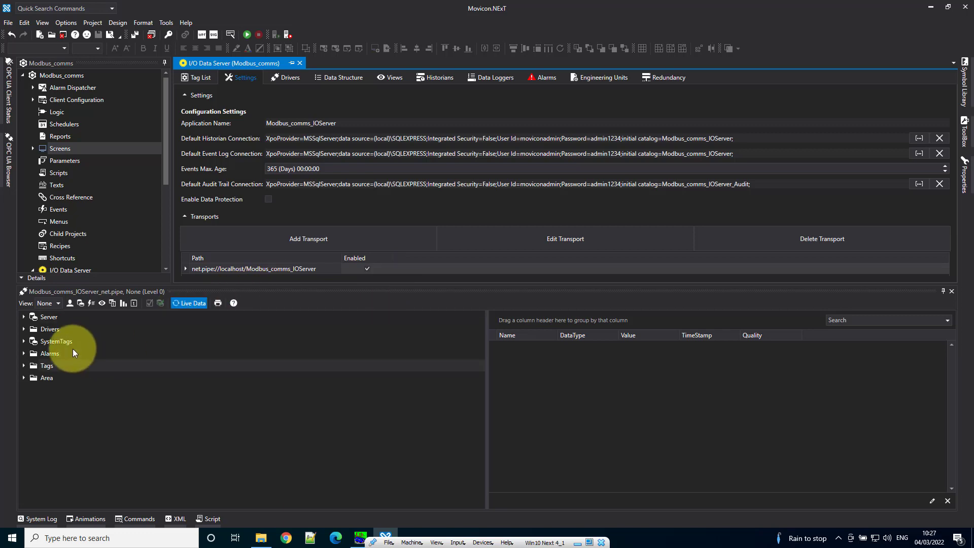
Expand the server's Tags folder to show m0 and m1 live values, then bring the simulator forward
click(47, 365)
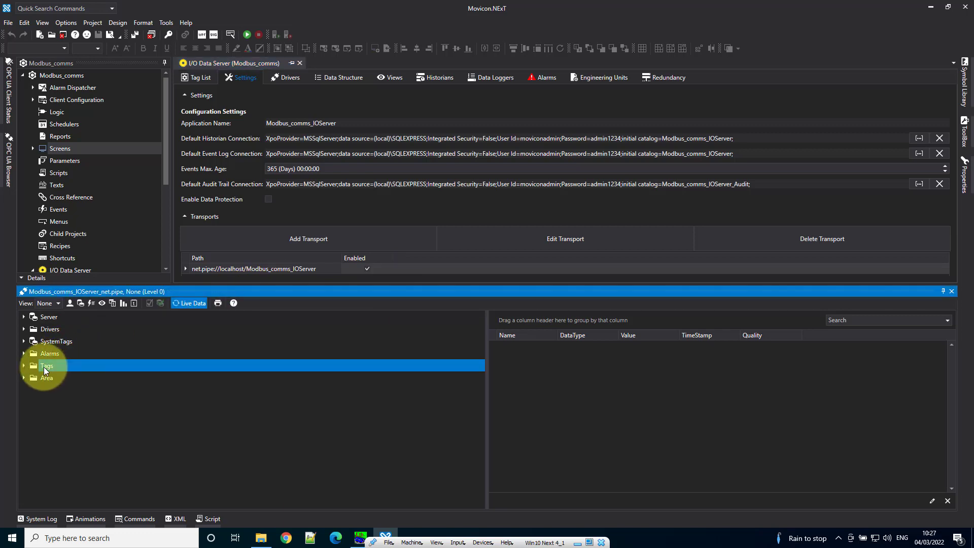
click(29, 365)
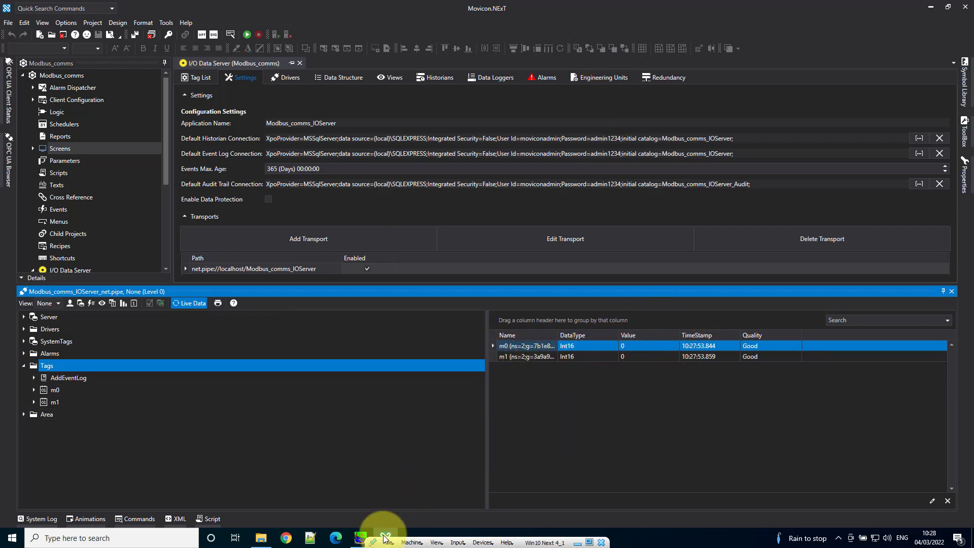
click(358, 538)
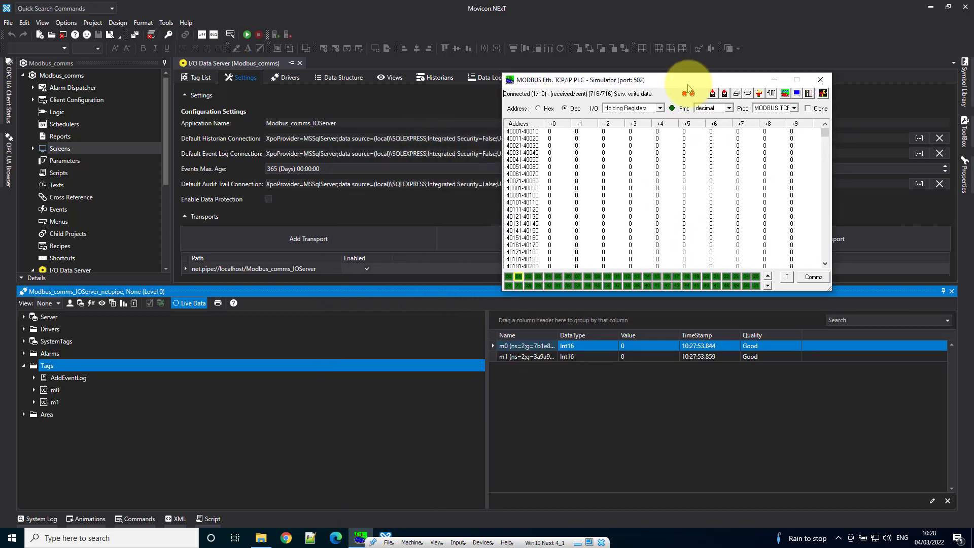
Set holding register 40001 to 50 in the simulator so m0 reads 50
double_click(553, 131)
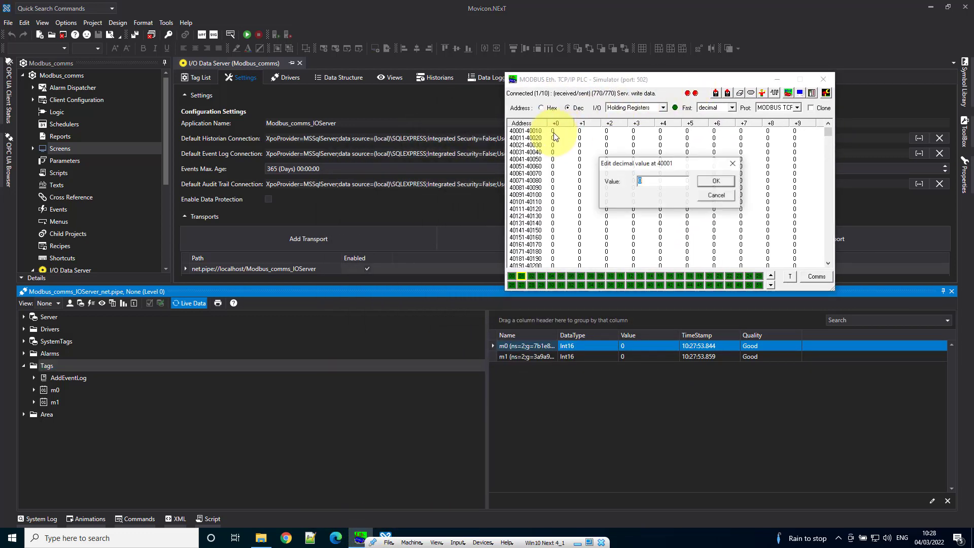
text(50)
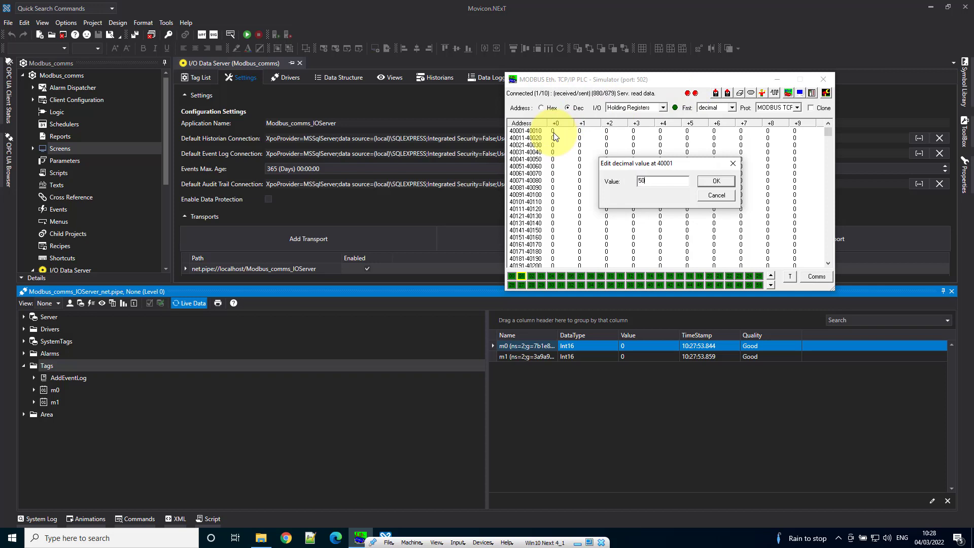
click(714, 180)
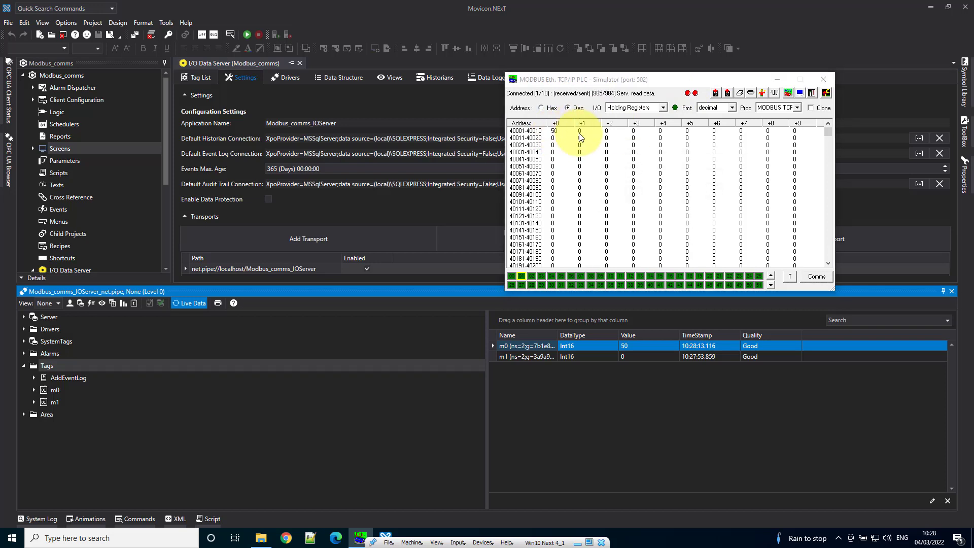